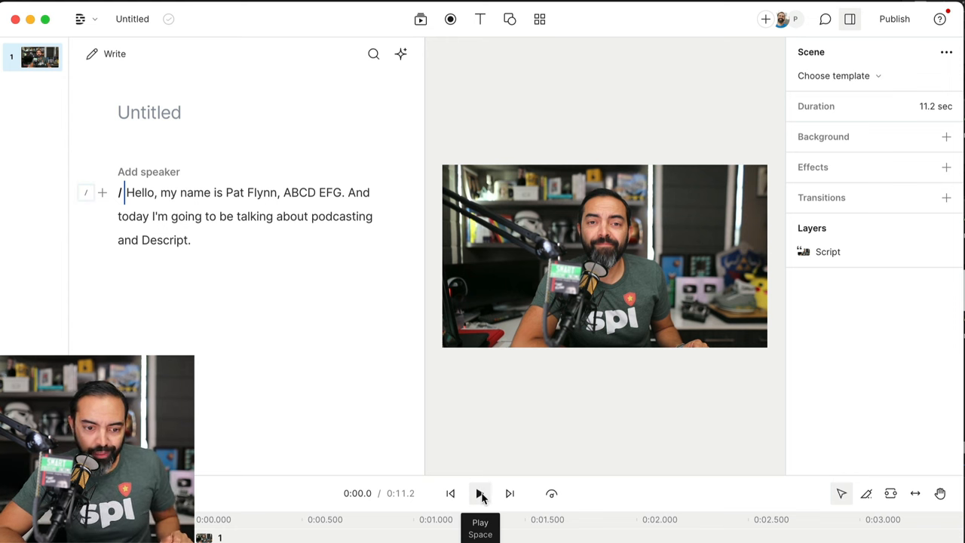
Delete the stray words ABCD EFG and play back the clip, now 9.6 seconds instead of 11.2
click(479, 493)
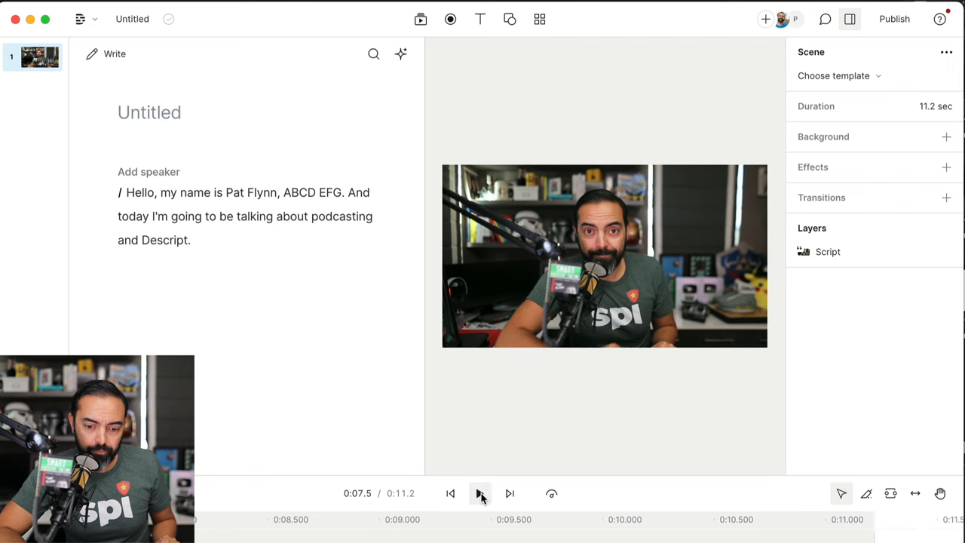
double_click(296, 193)
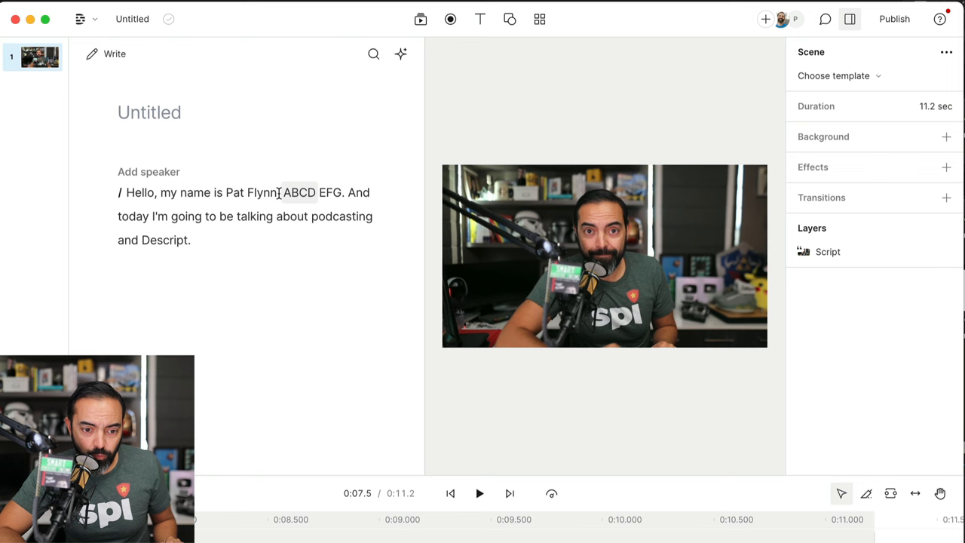
double_click(299, 193)
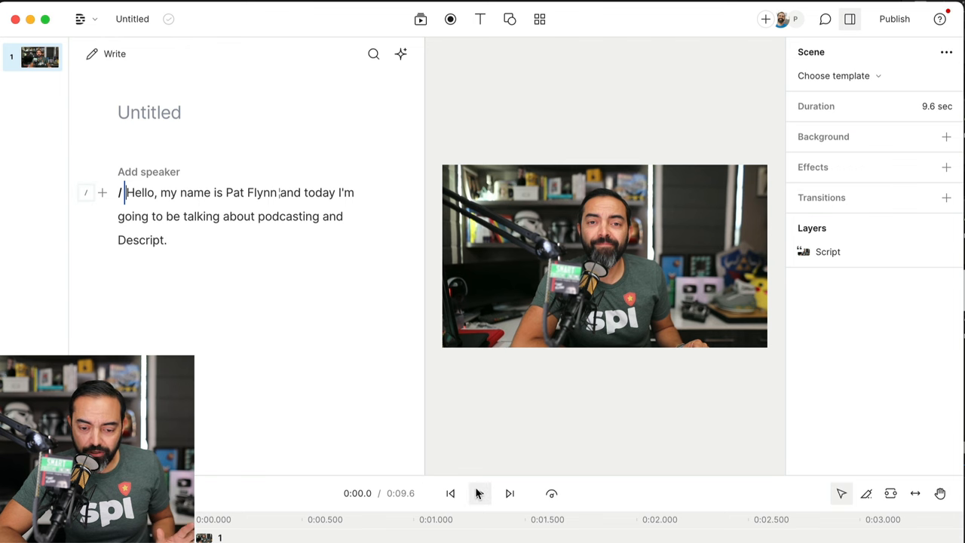
click(479, 493)
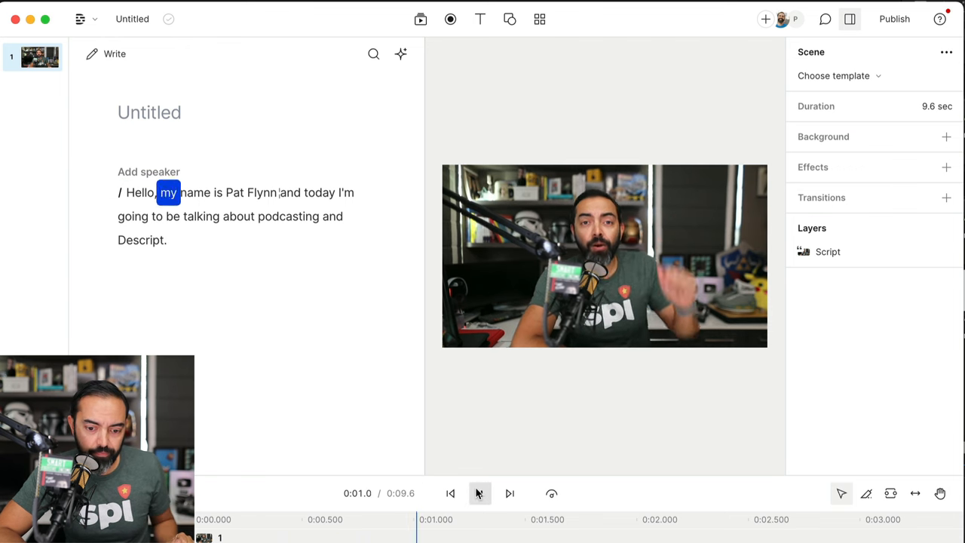
click(479, 493)
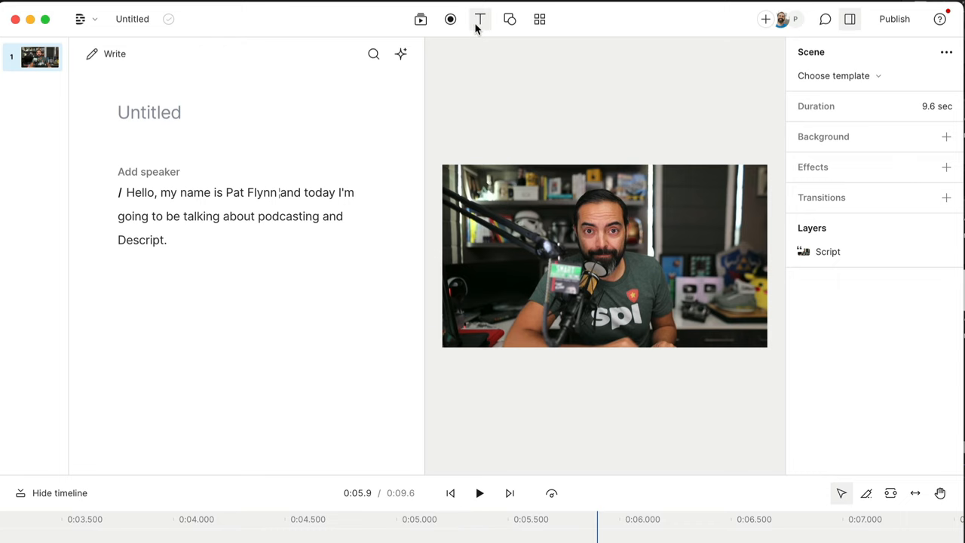
Add captions, insert a stock podcasting video into the new second scene, and return to Projects
click(479, 19)
text(/ )
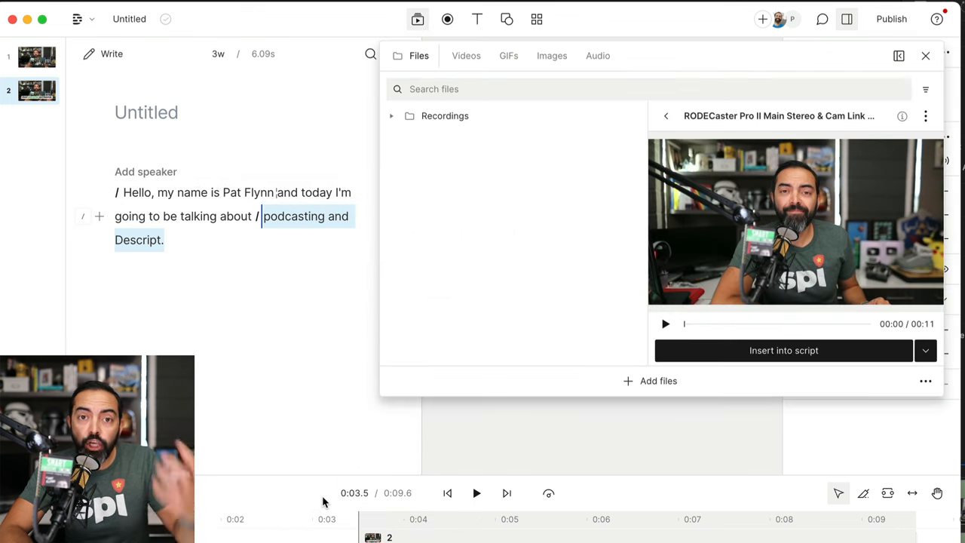
click(466, 55)
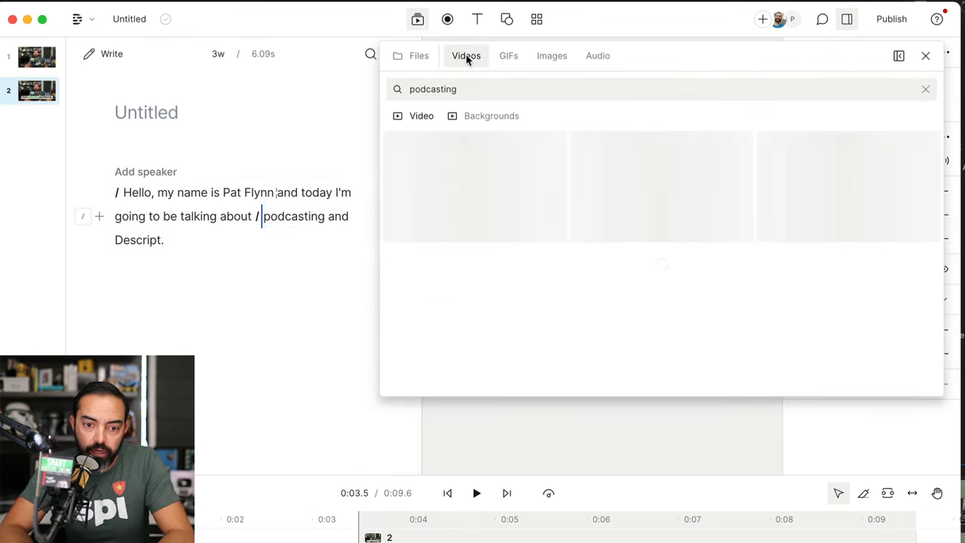
click(925, 54)
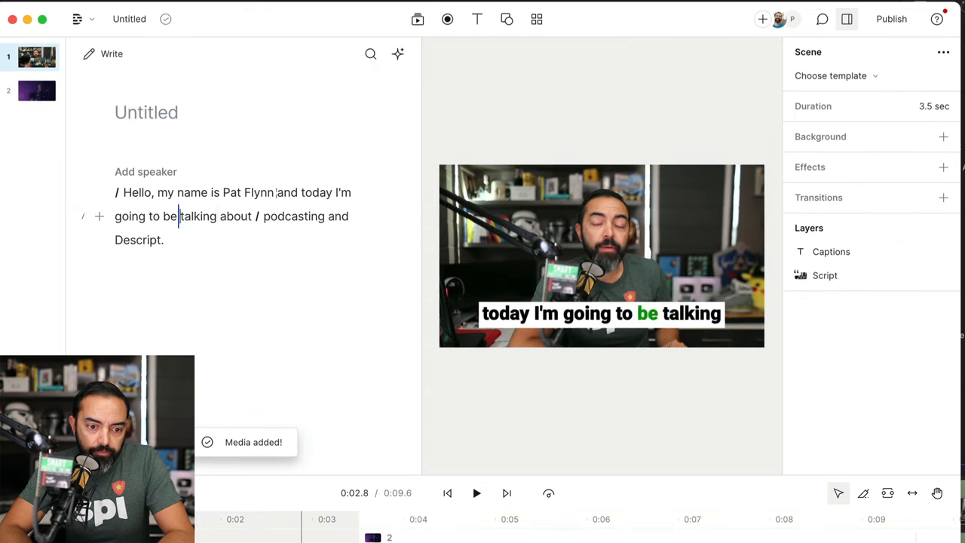
click(476, 493)
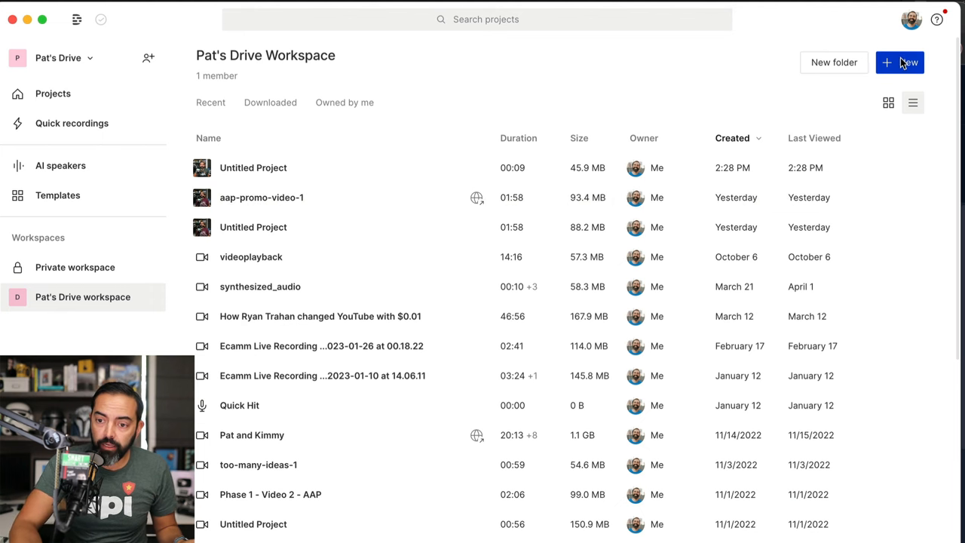
Create a new Remote recording from the Projects dashboard, opening the SquadCast green room
click(899, 62)
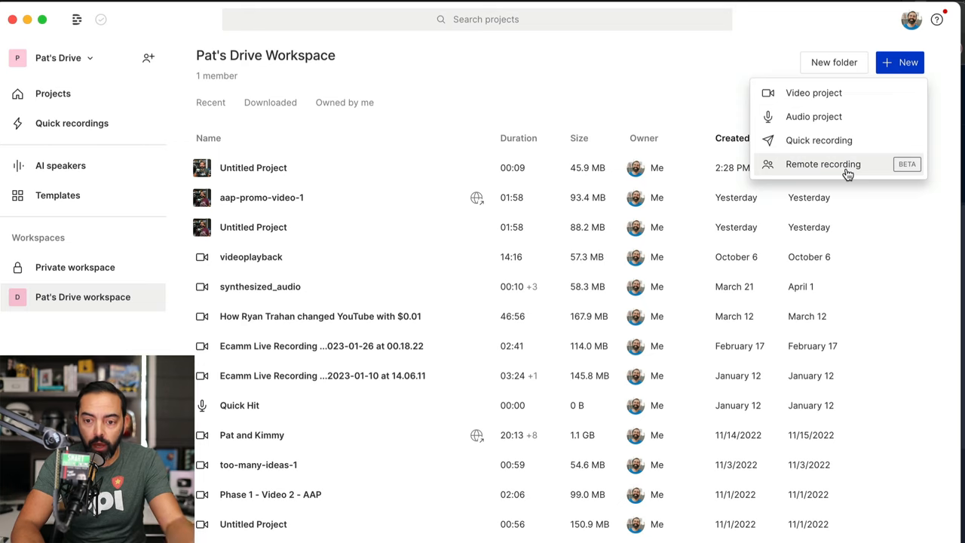
click(823, 163)
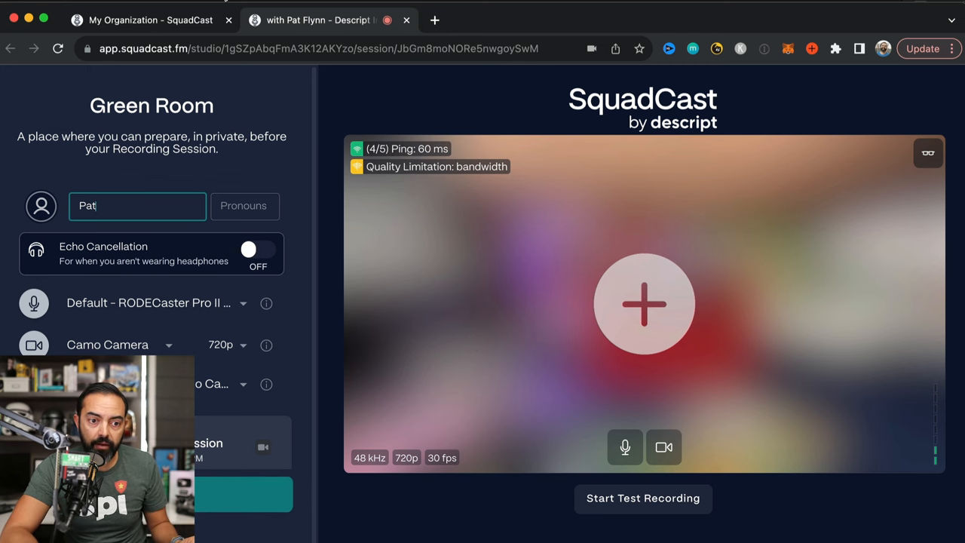
From the SquadCast dashboard, open the recordings of the Jason Feifer EIR episode session
click(148, 19)
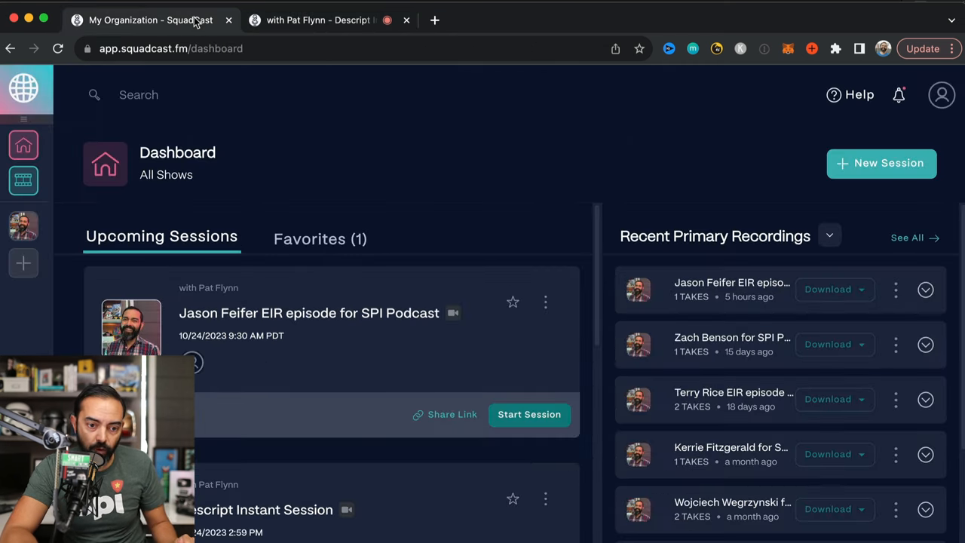
click(880, 163)
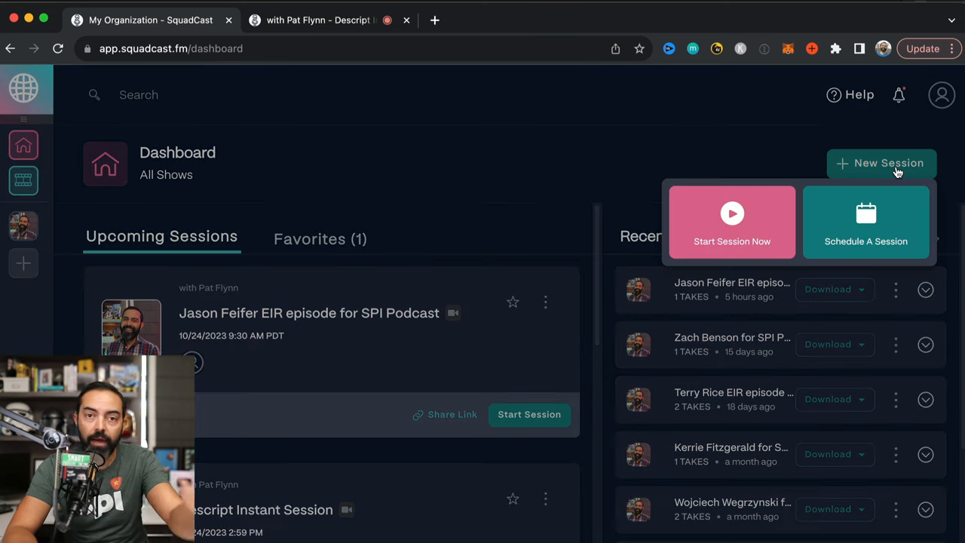
click(579, 178)
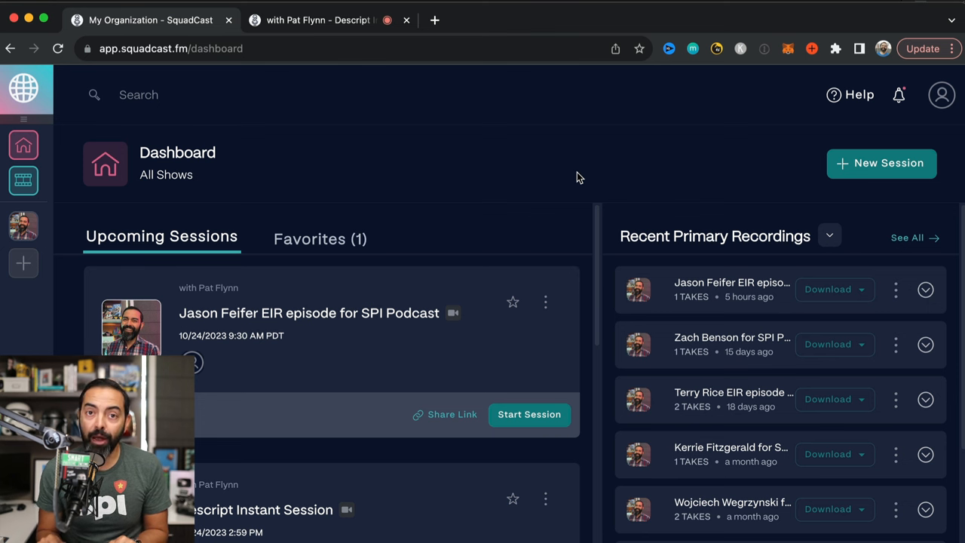
click(405, 22)
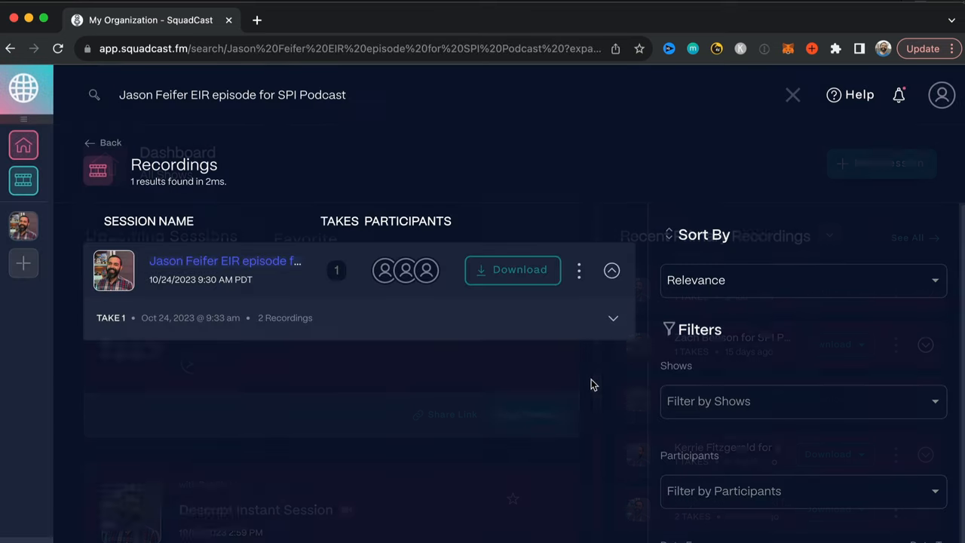
Select both Take 1 recordings and send them to Descript via Edit All mp4
click(612, 316)
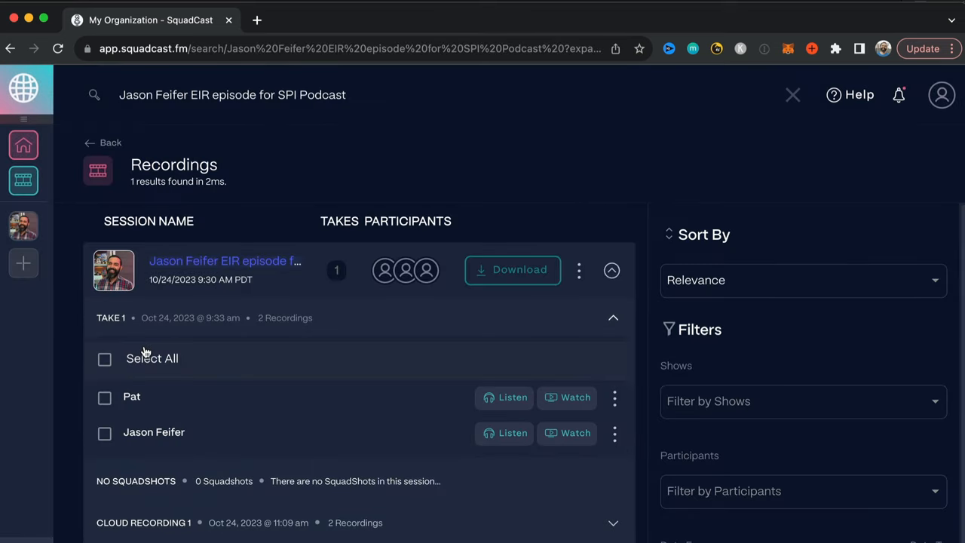
mouse_move(178, 380)
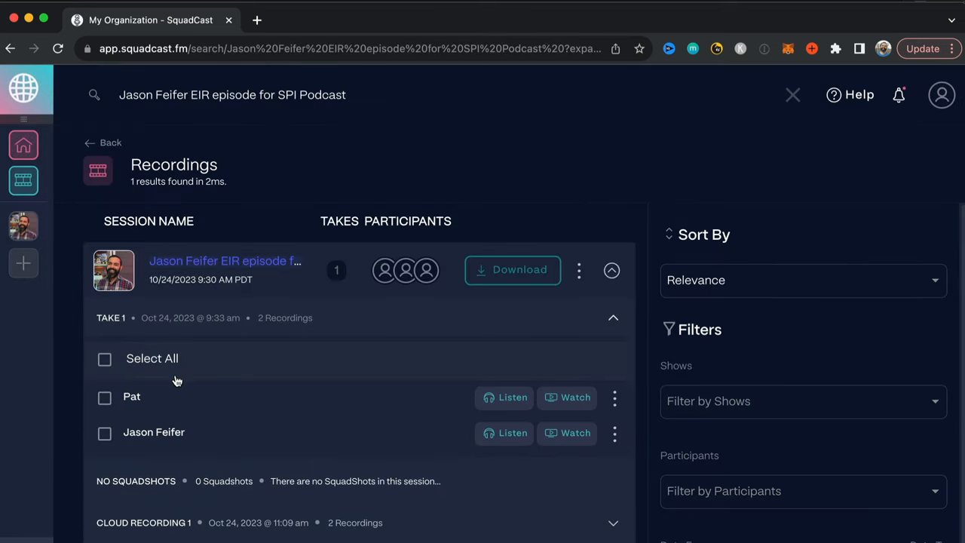
click(105, 359)
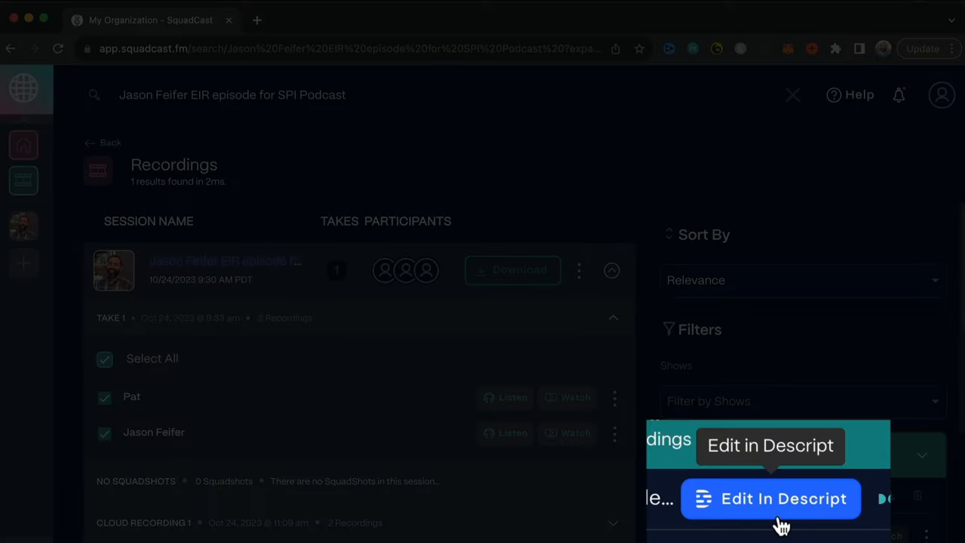
mouse_move(784, 520)
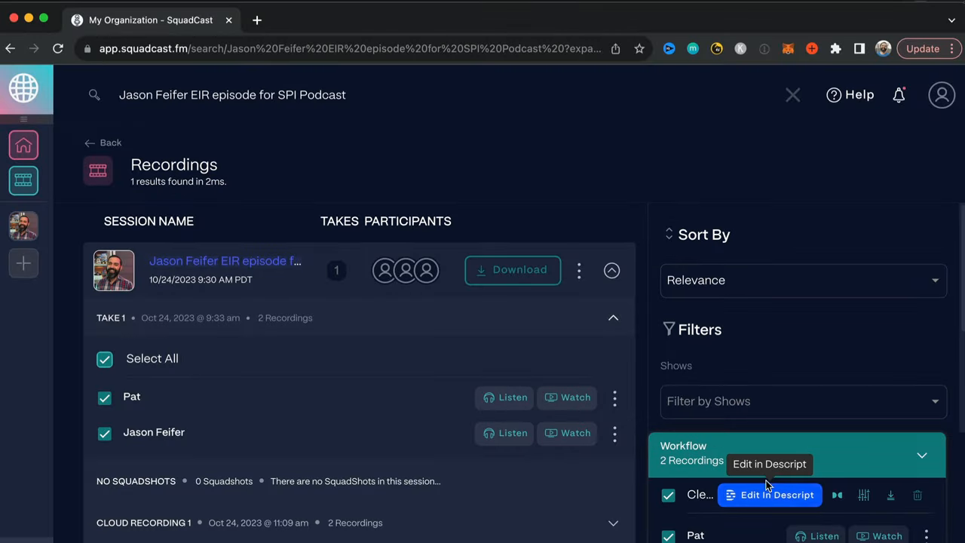
click(778, 494)
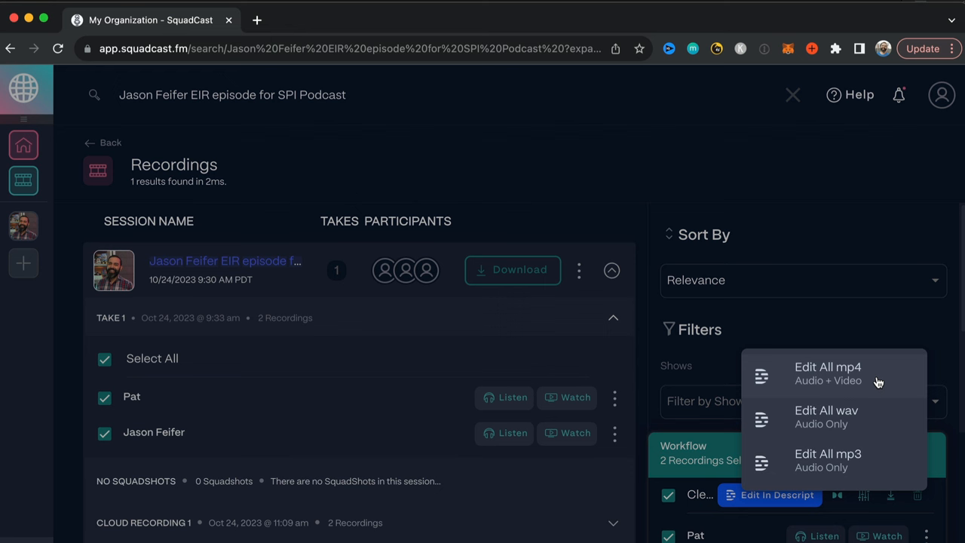
mouse_move(862, 386)
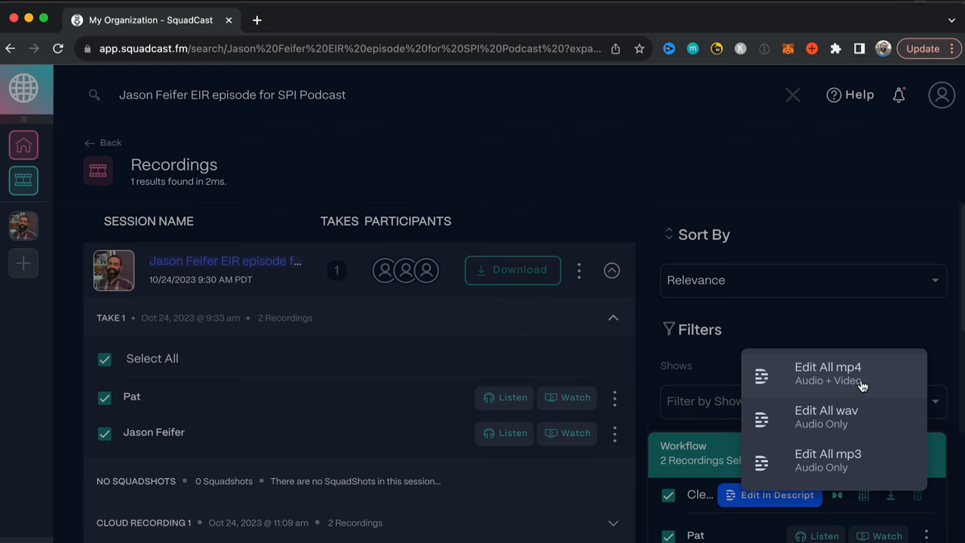
click(828, 367)
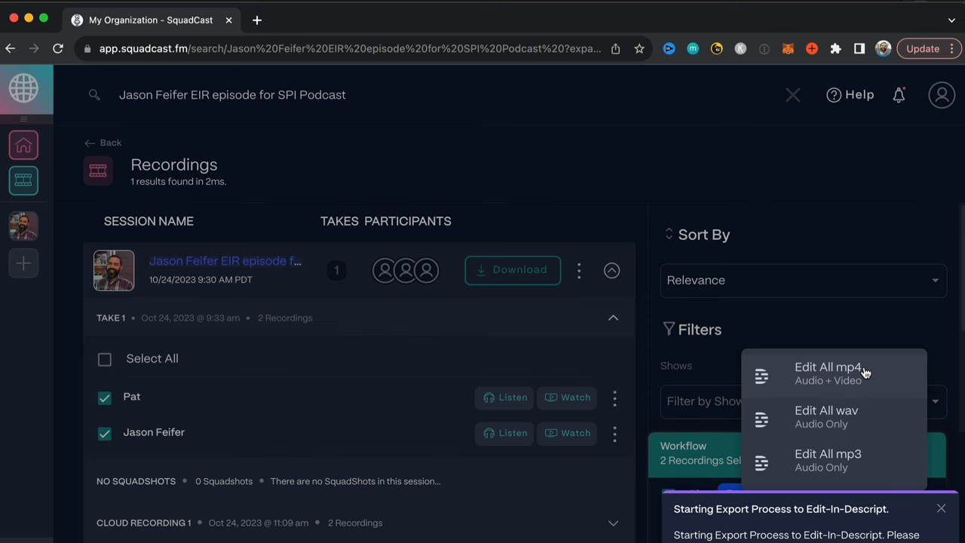
click(827, 374)
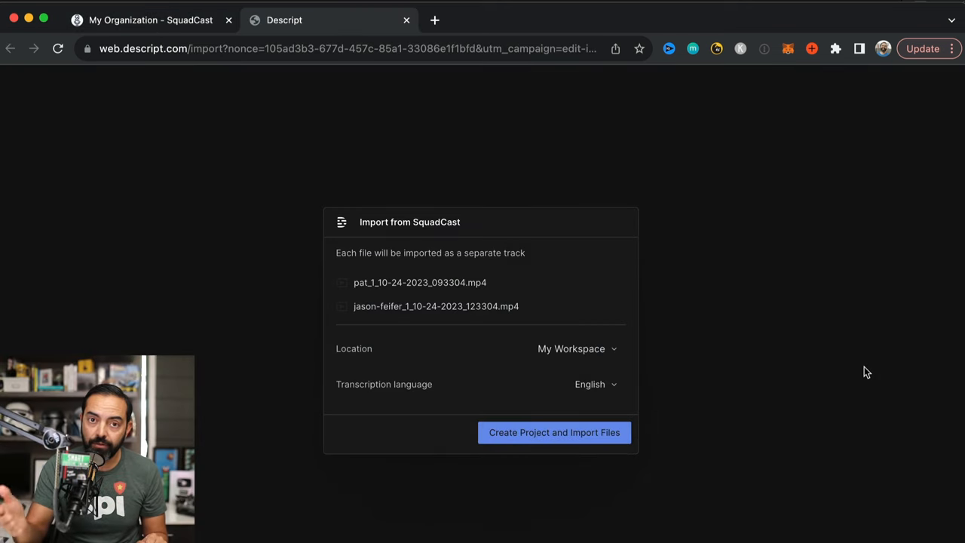
mouse_move(496, 386)
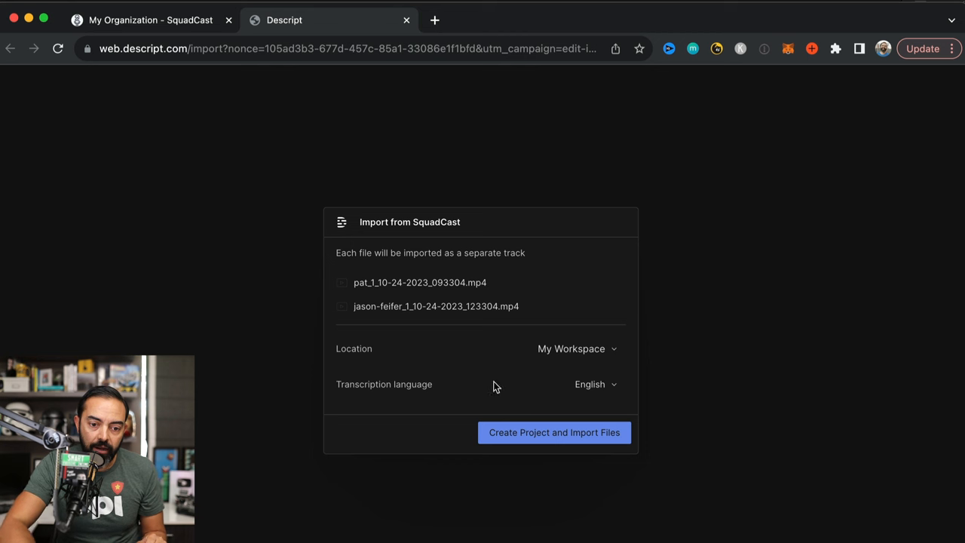
mouse_move(368, 289)
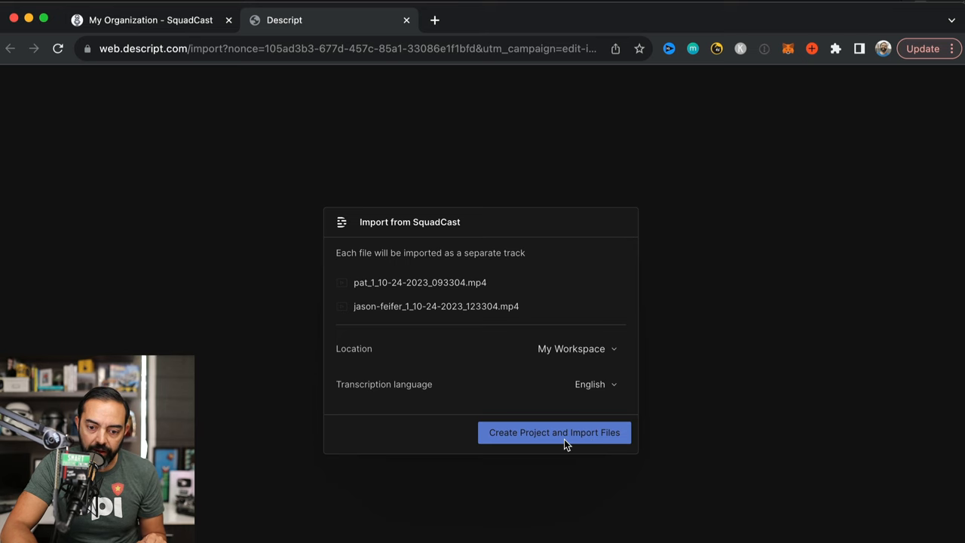
Create the 'Untitled project from SquadCast' importing both interview files as tracks
click(555, 431)
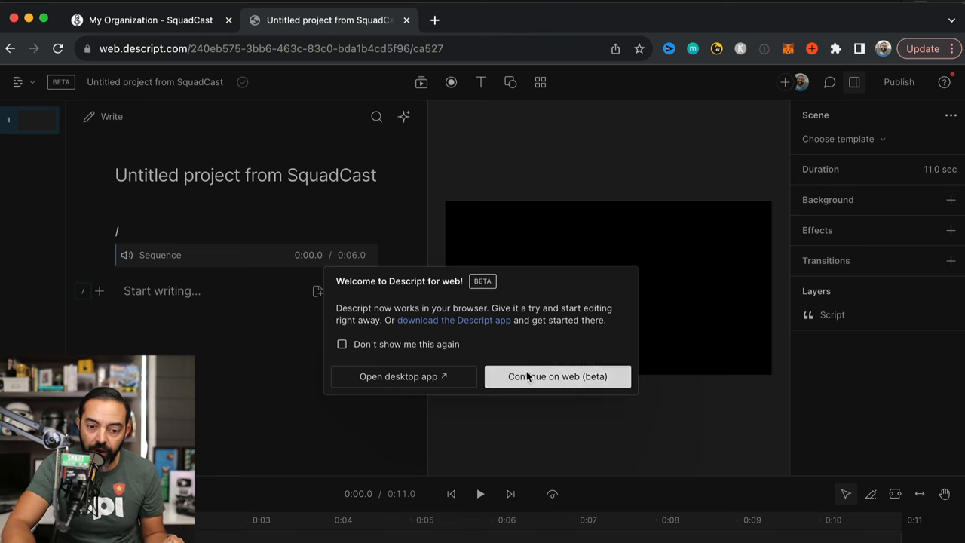
click(558, 377)
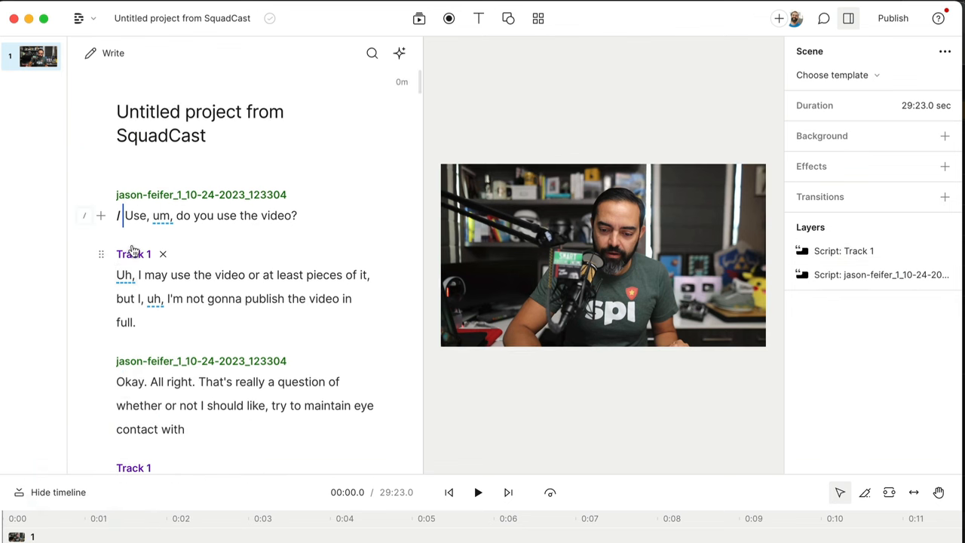
Rename the Track 1 speaker to Pat Flynn and the jason-feifer speaker to Jason Feifer
click(132, 253)
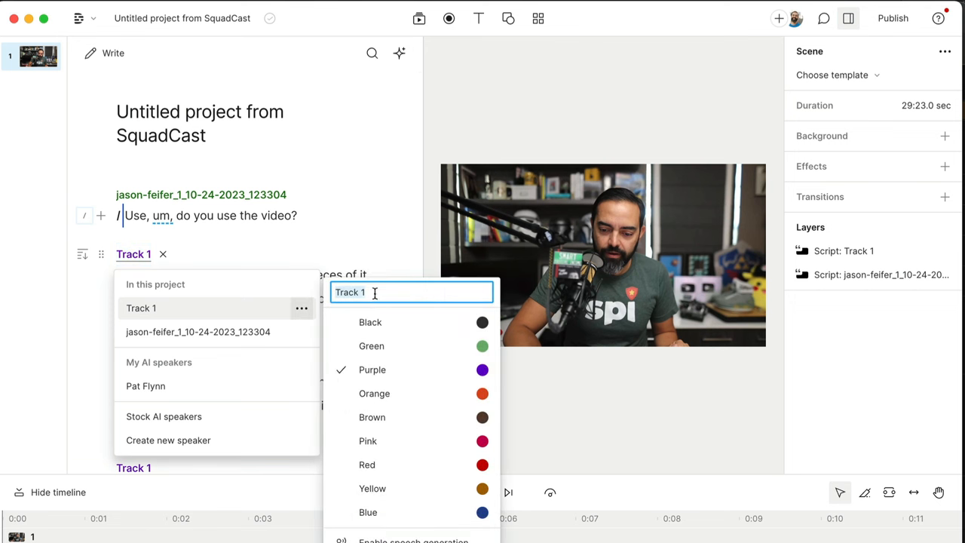
click(145, 308)
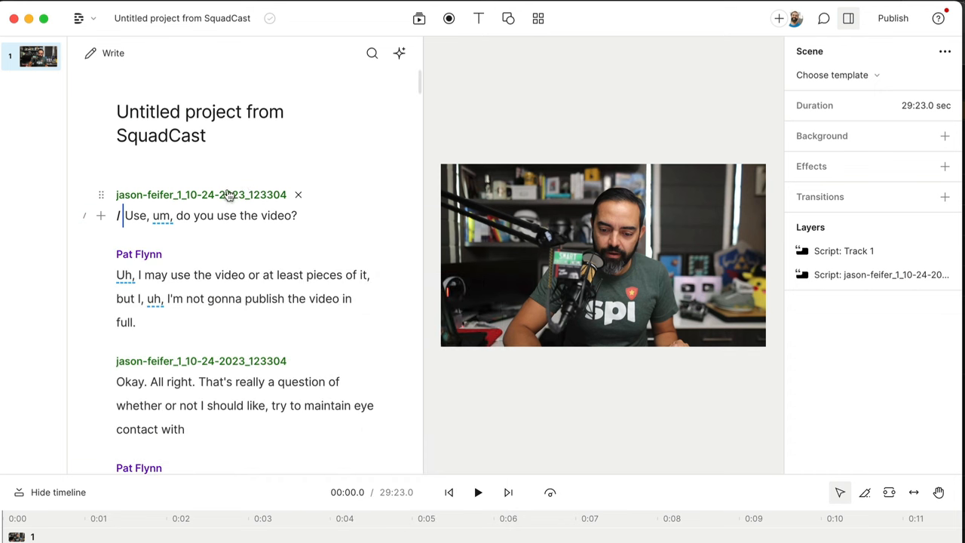
click(202, 195)
text(Jason Feifer)
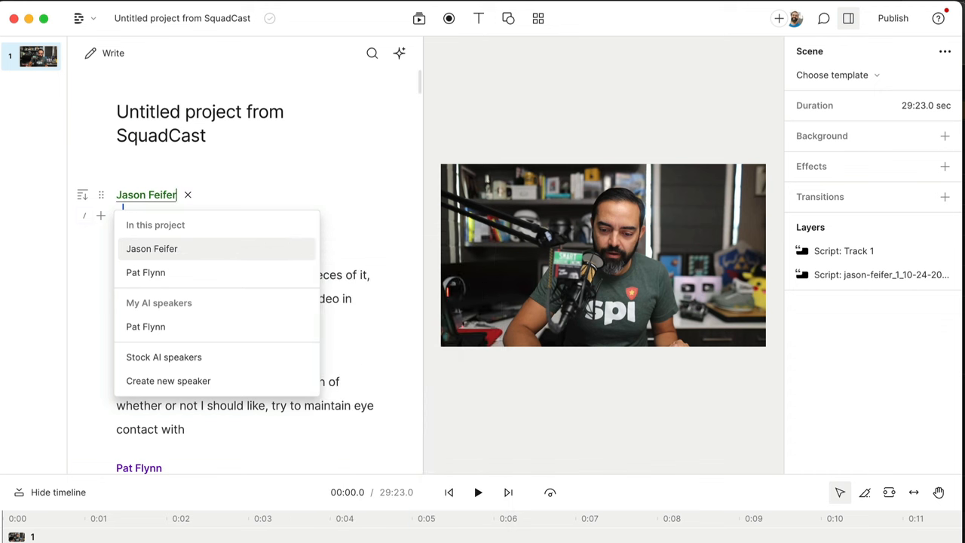
click(151, 248)
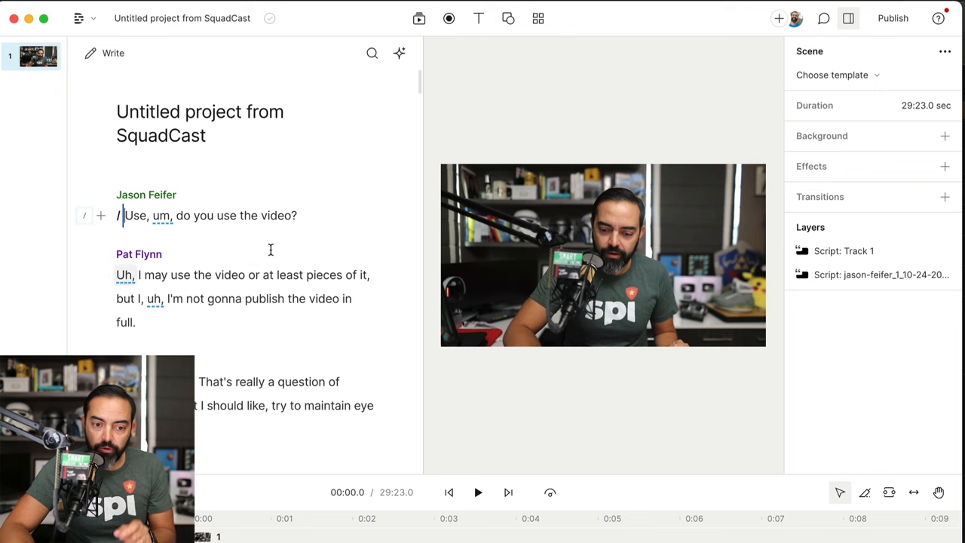
Play the opening exchange, then move Jason Feifer's camera layer above Track 1
click(476, 491)
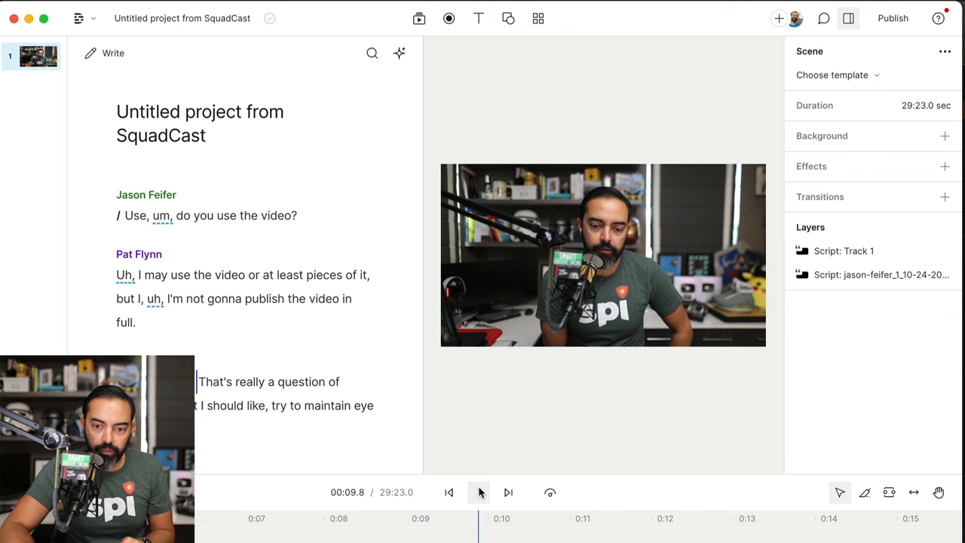
click(480, 491)
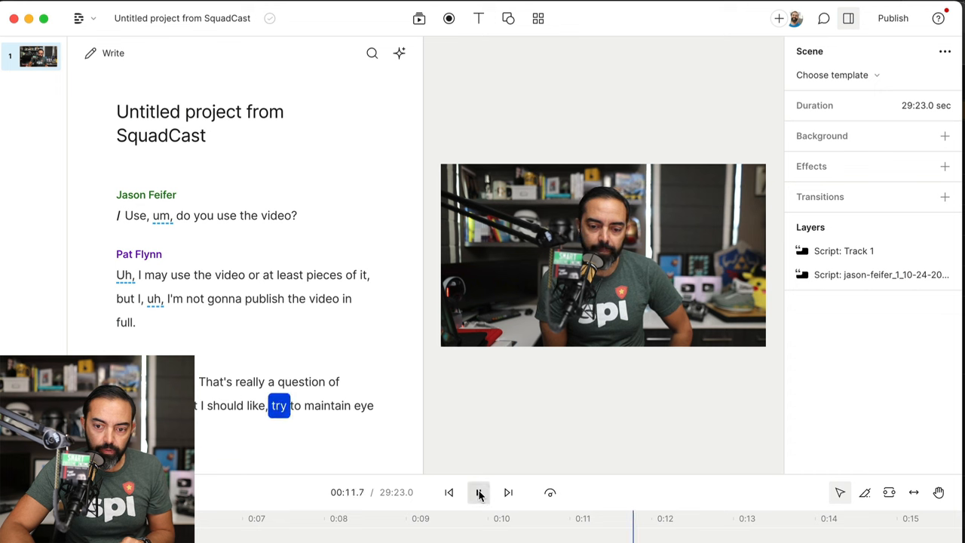
click(844, 275)
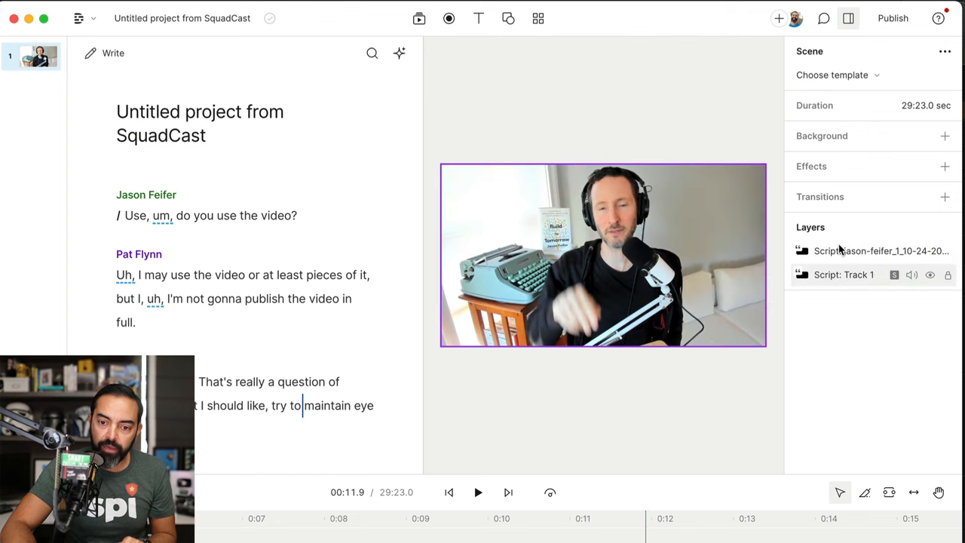
click(478, 491)
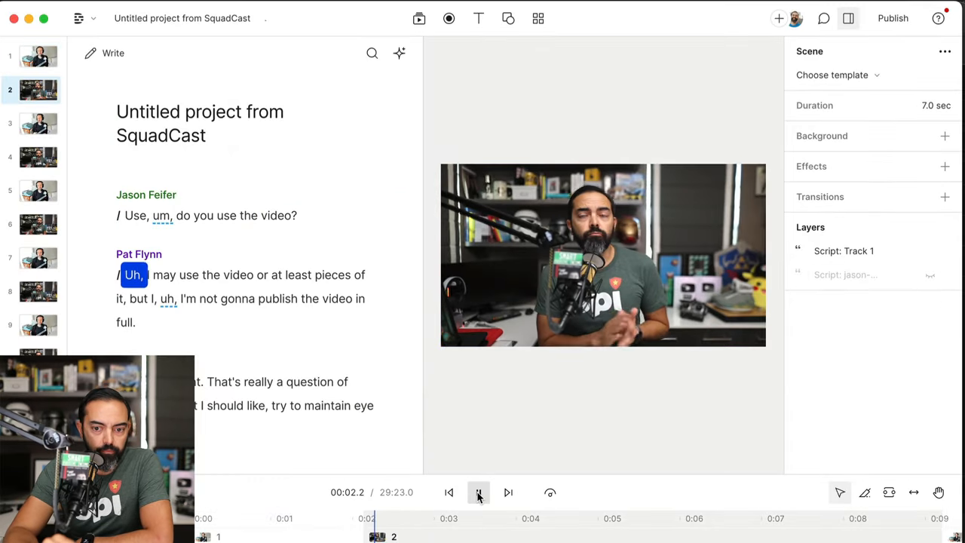
Play through Pat Flynn's reply scene to check the active-speaker camera switching
click(479, 491)
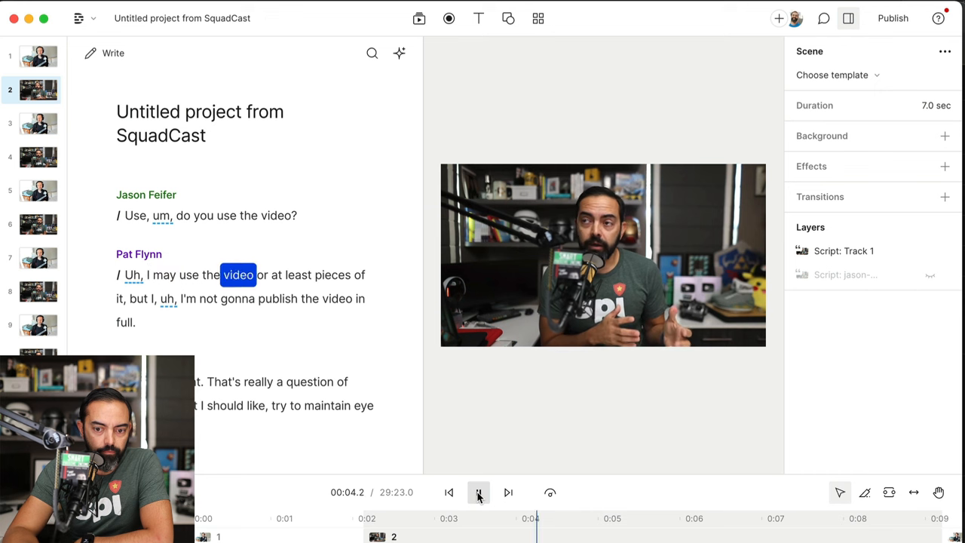
click(477, 491)
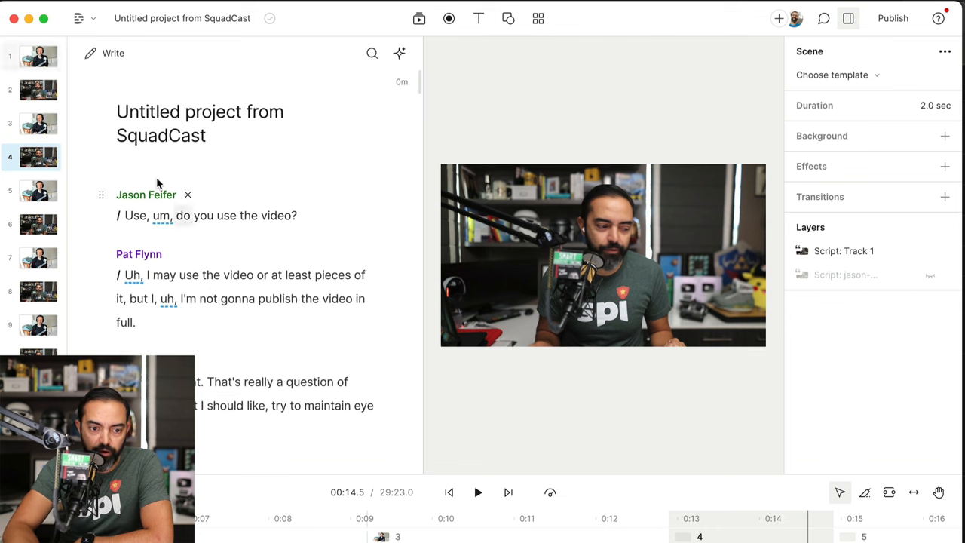
Cut the chatter before 'Jason, welcome back to the SPI Podcast', trimming the project to 29:04
scroll(down, 3)
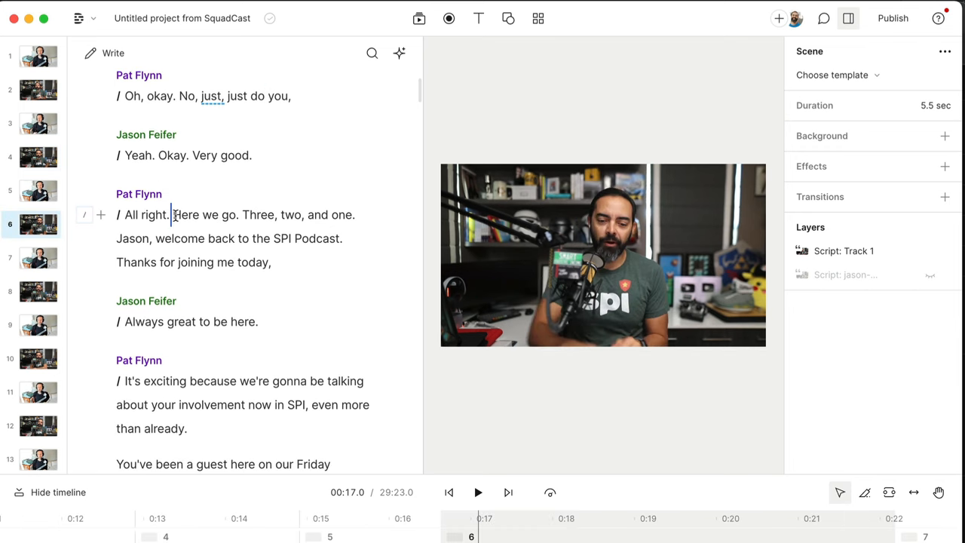
click(477, 491)
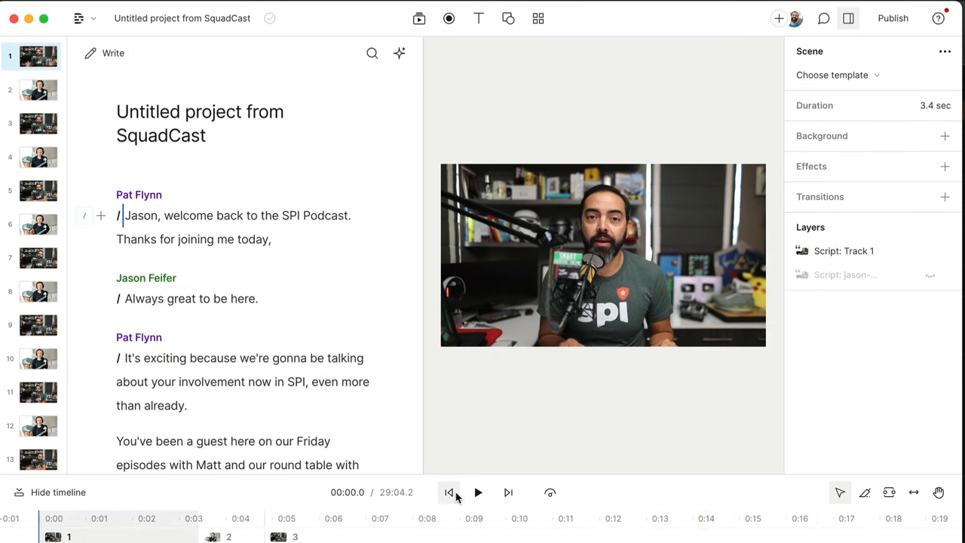
click(478, 491)
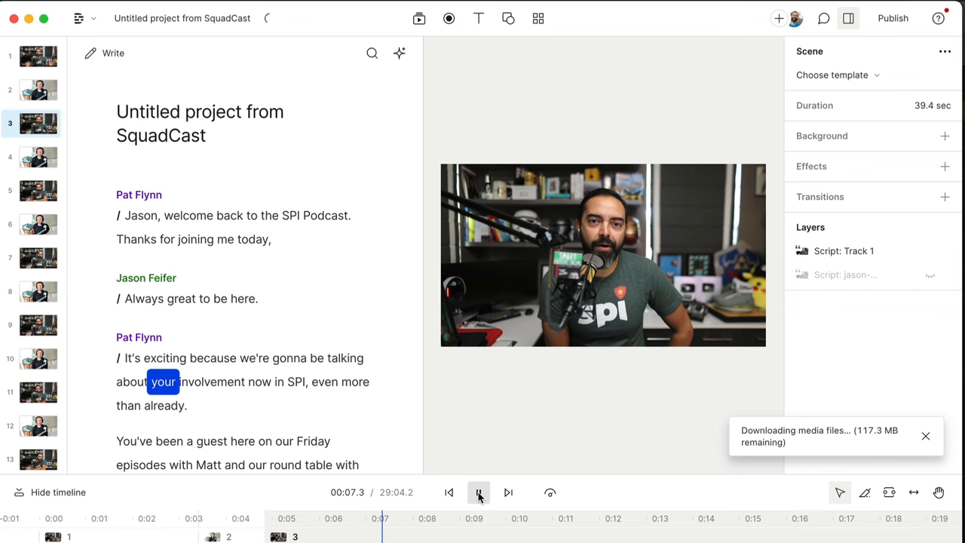
click(479, 491)
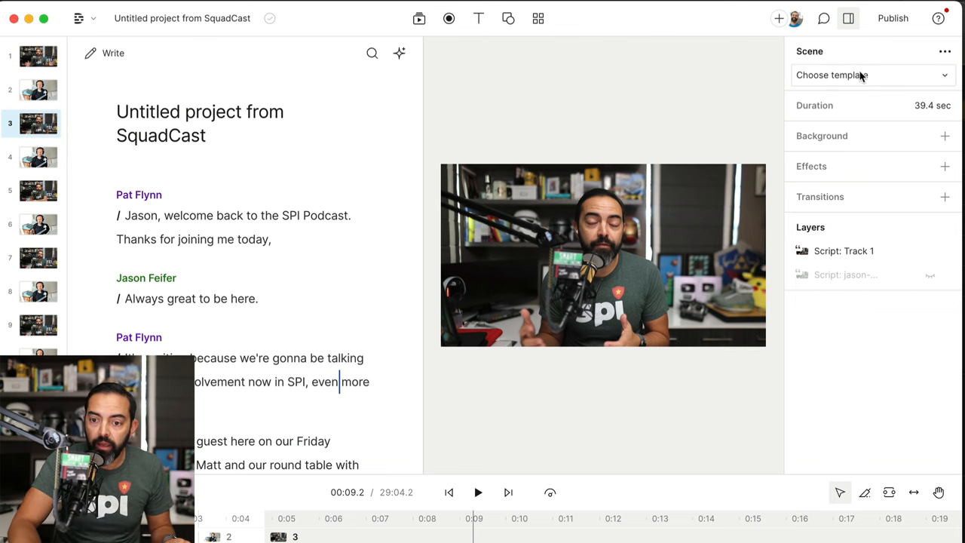
Apply the AskPat Template so both cameras sit side by side over the Smart Passive Income banner, then preview playback
click(866, 75)
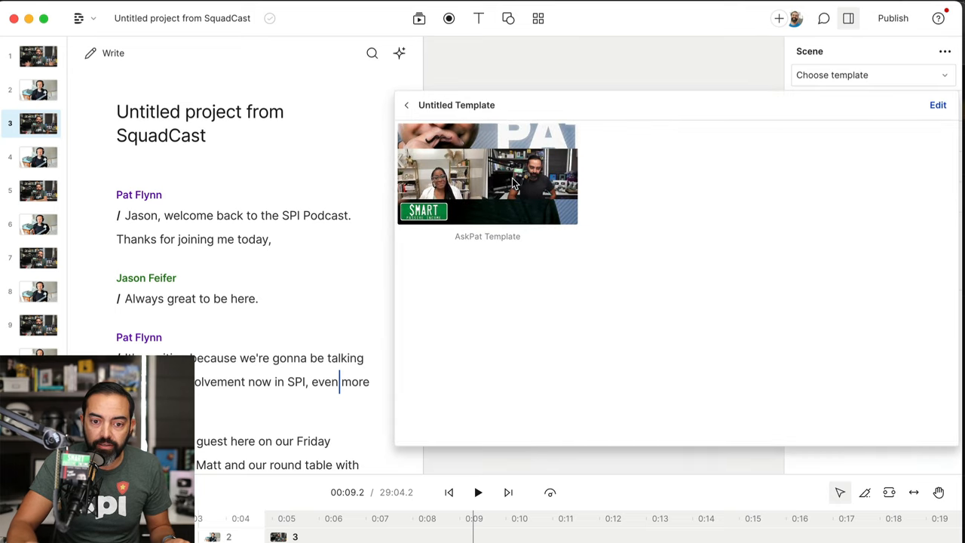
click(487, 173)
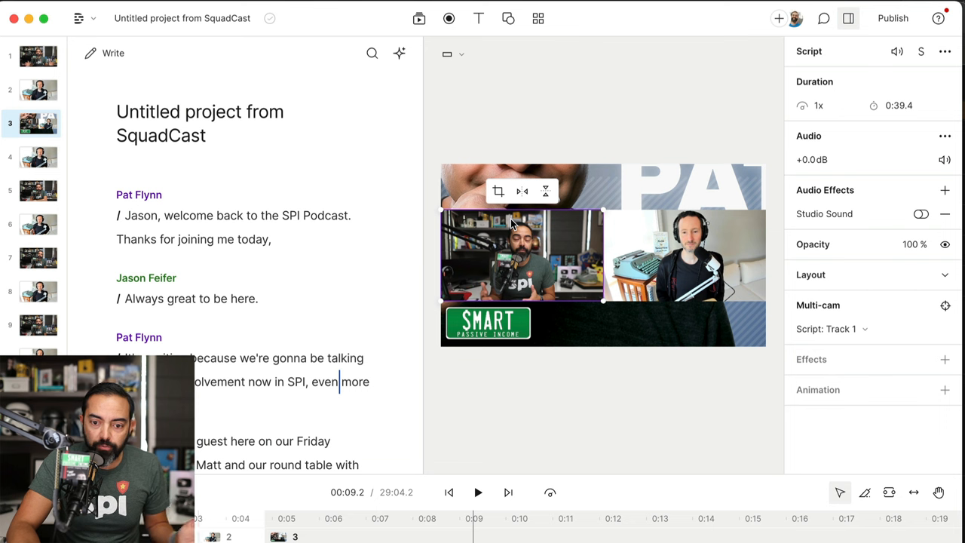
mouse_move(478, 492)
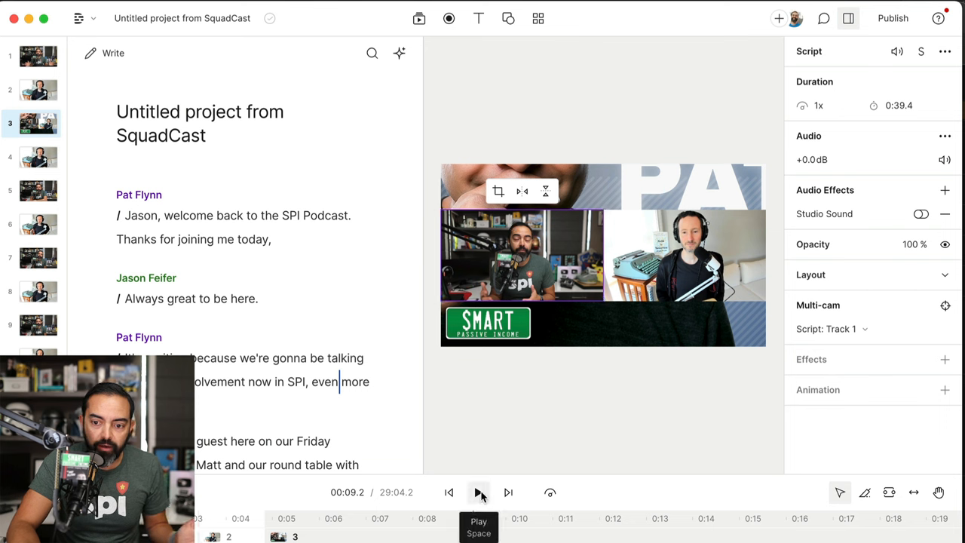
click(479, 491)
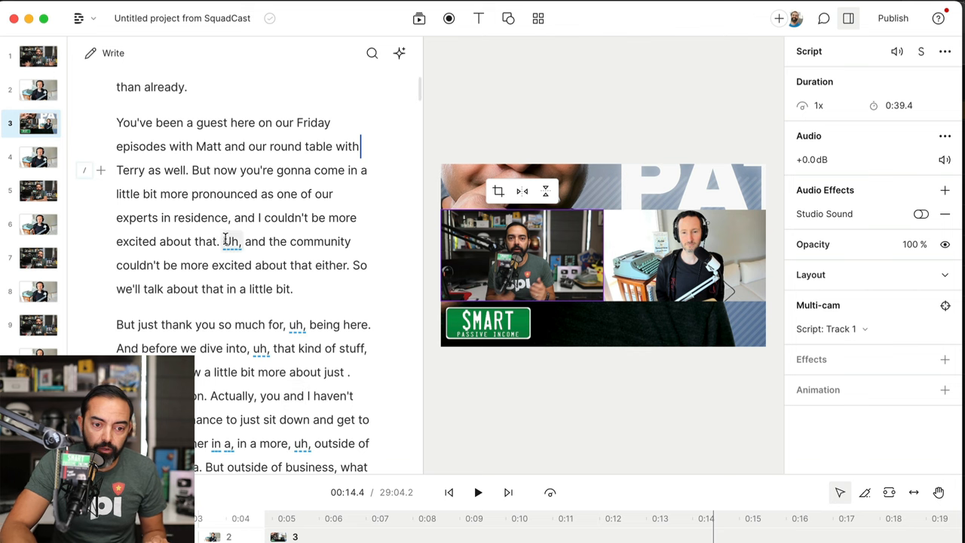
right_click(223, 241)
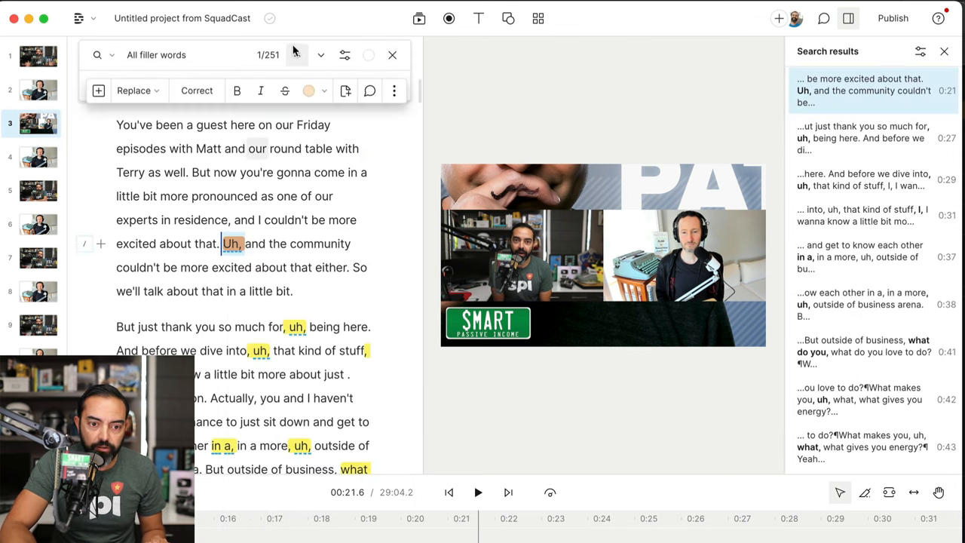
click(392, 55)
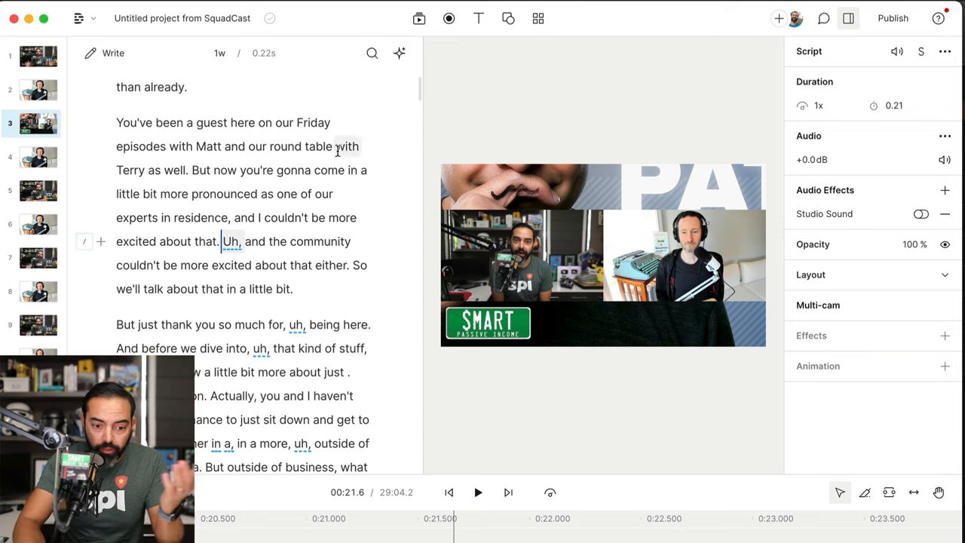
click(893, 18)
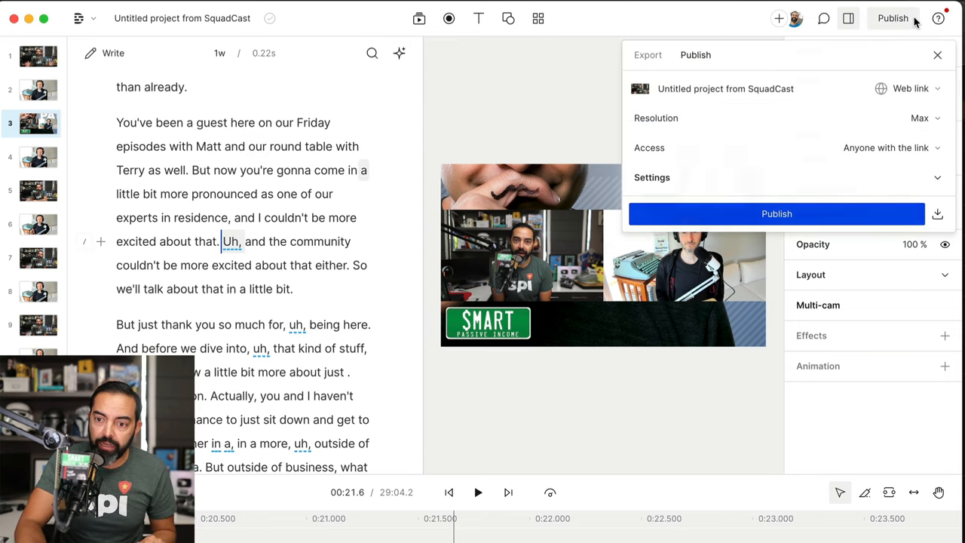
click(938, 54)
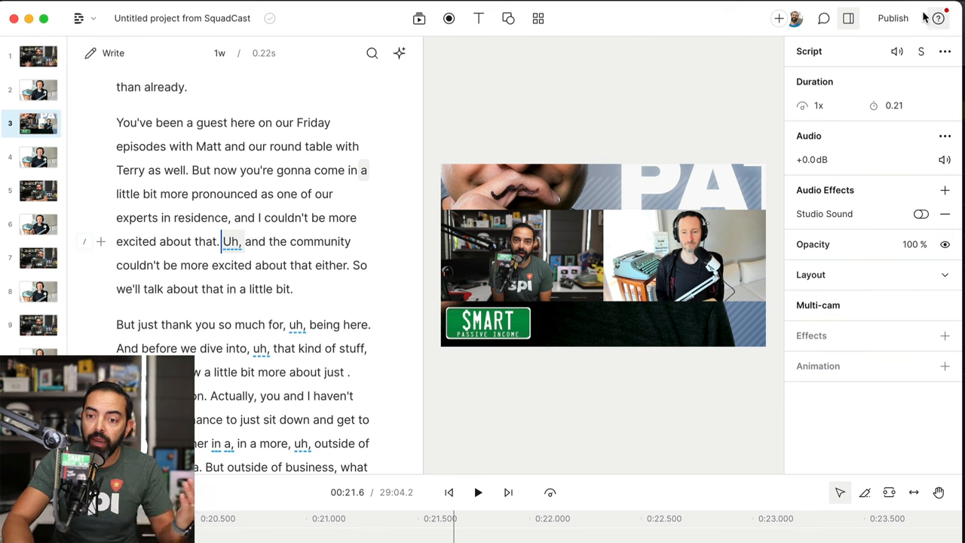
click(892, 19)
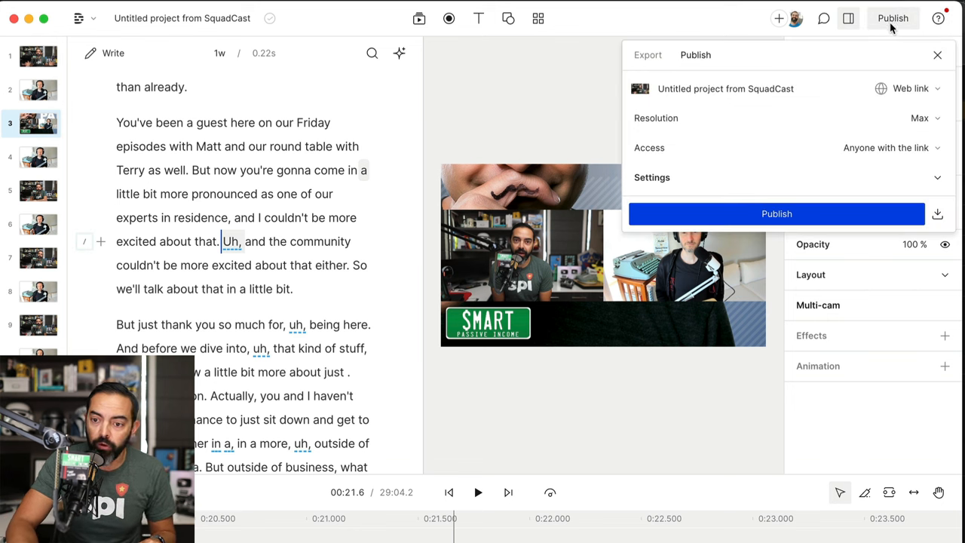
click(907, 88)
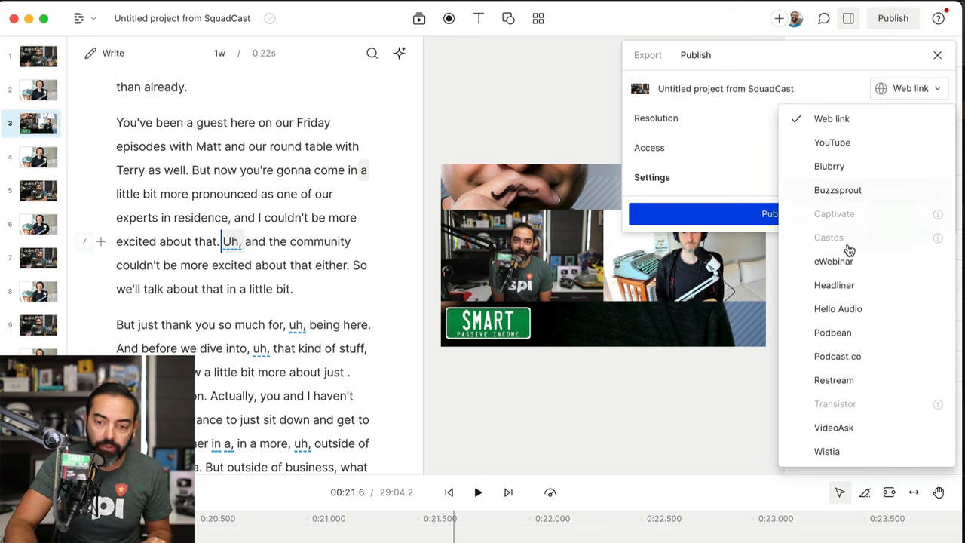
click(832, 118)
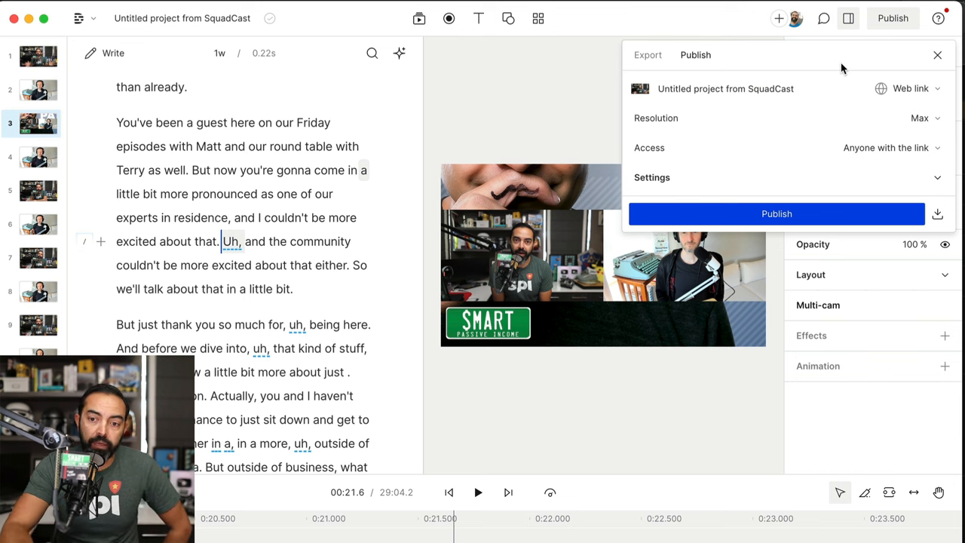
click(778, 18)
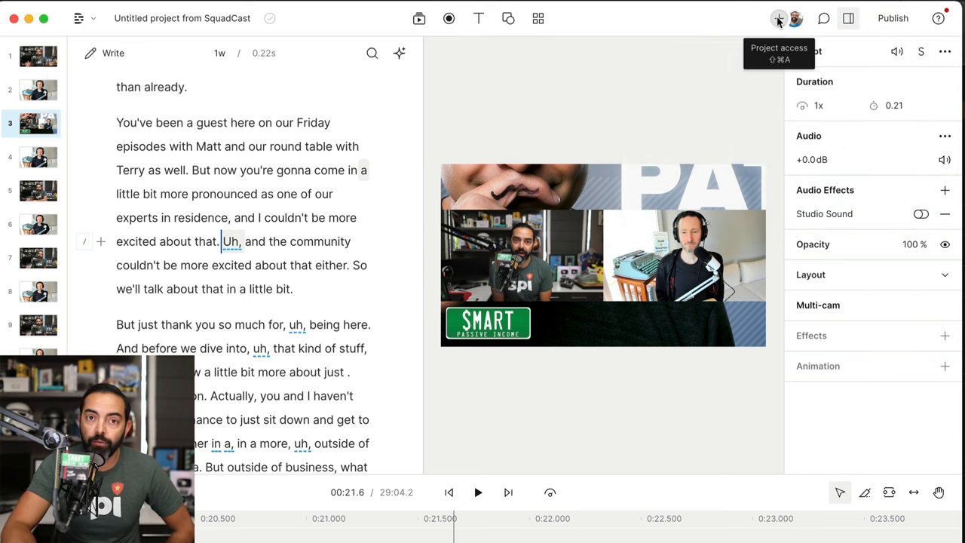